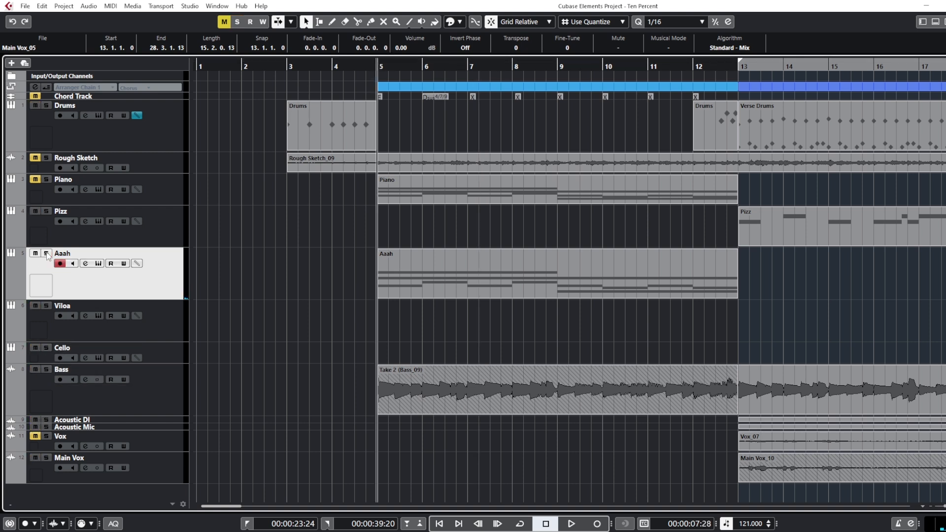
- Play the 'Ten Percent' intro from bar 5 with Aaah and Bass, then stop
click(572, 524)
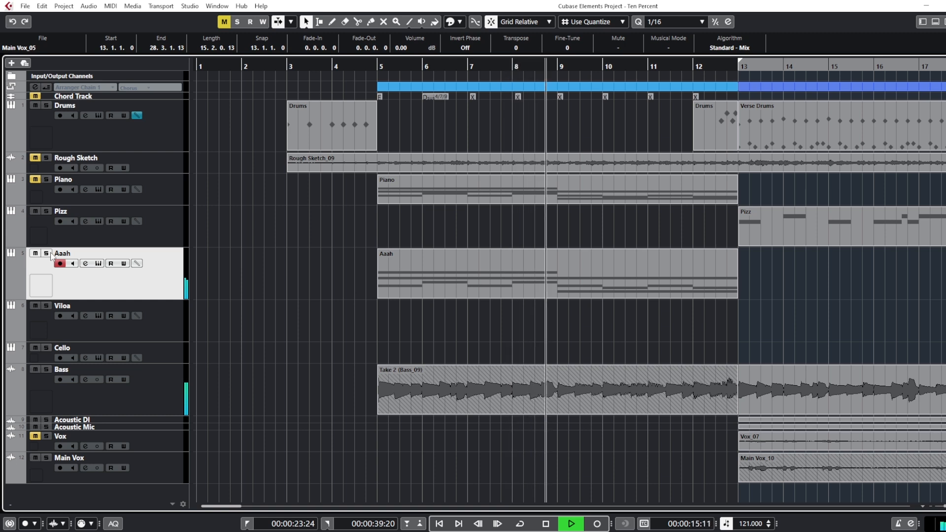
click(544, 524)
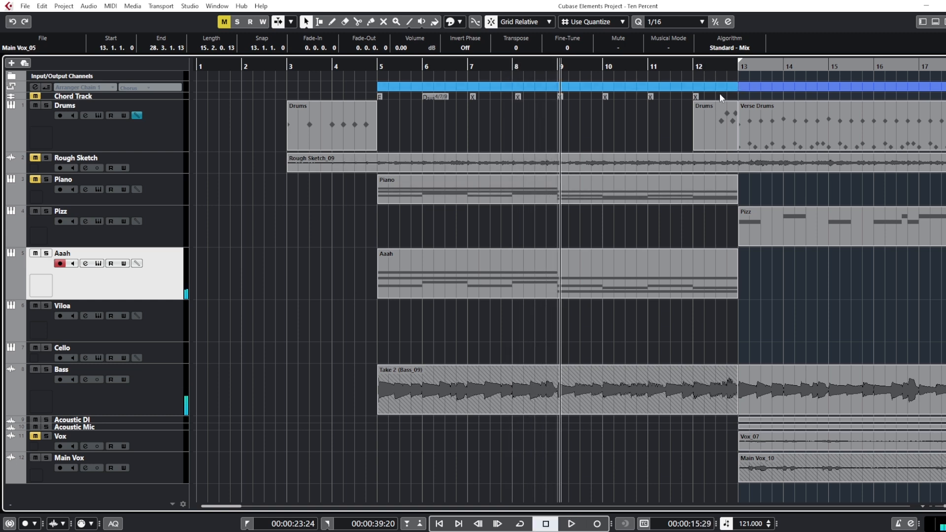